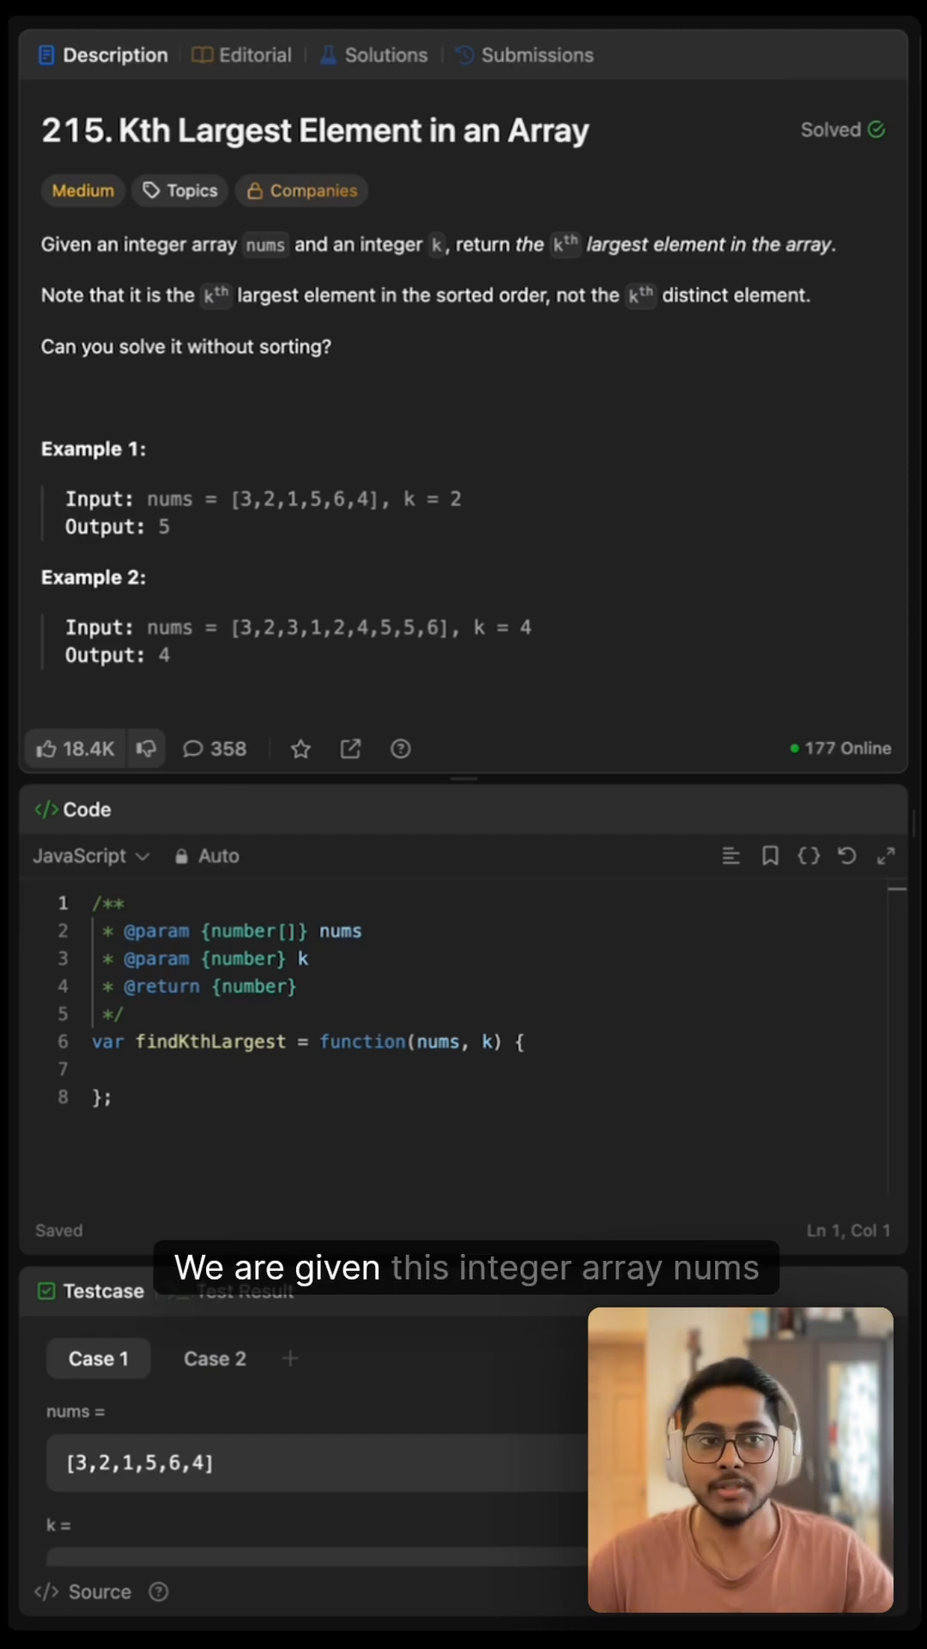
Step: Declare a MinPriorityQueue minHeap, enqueue each num of nums, and begin if(minHeap.size() > k)
double_click(266, 244)
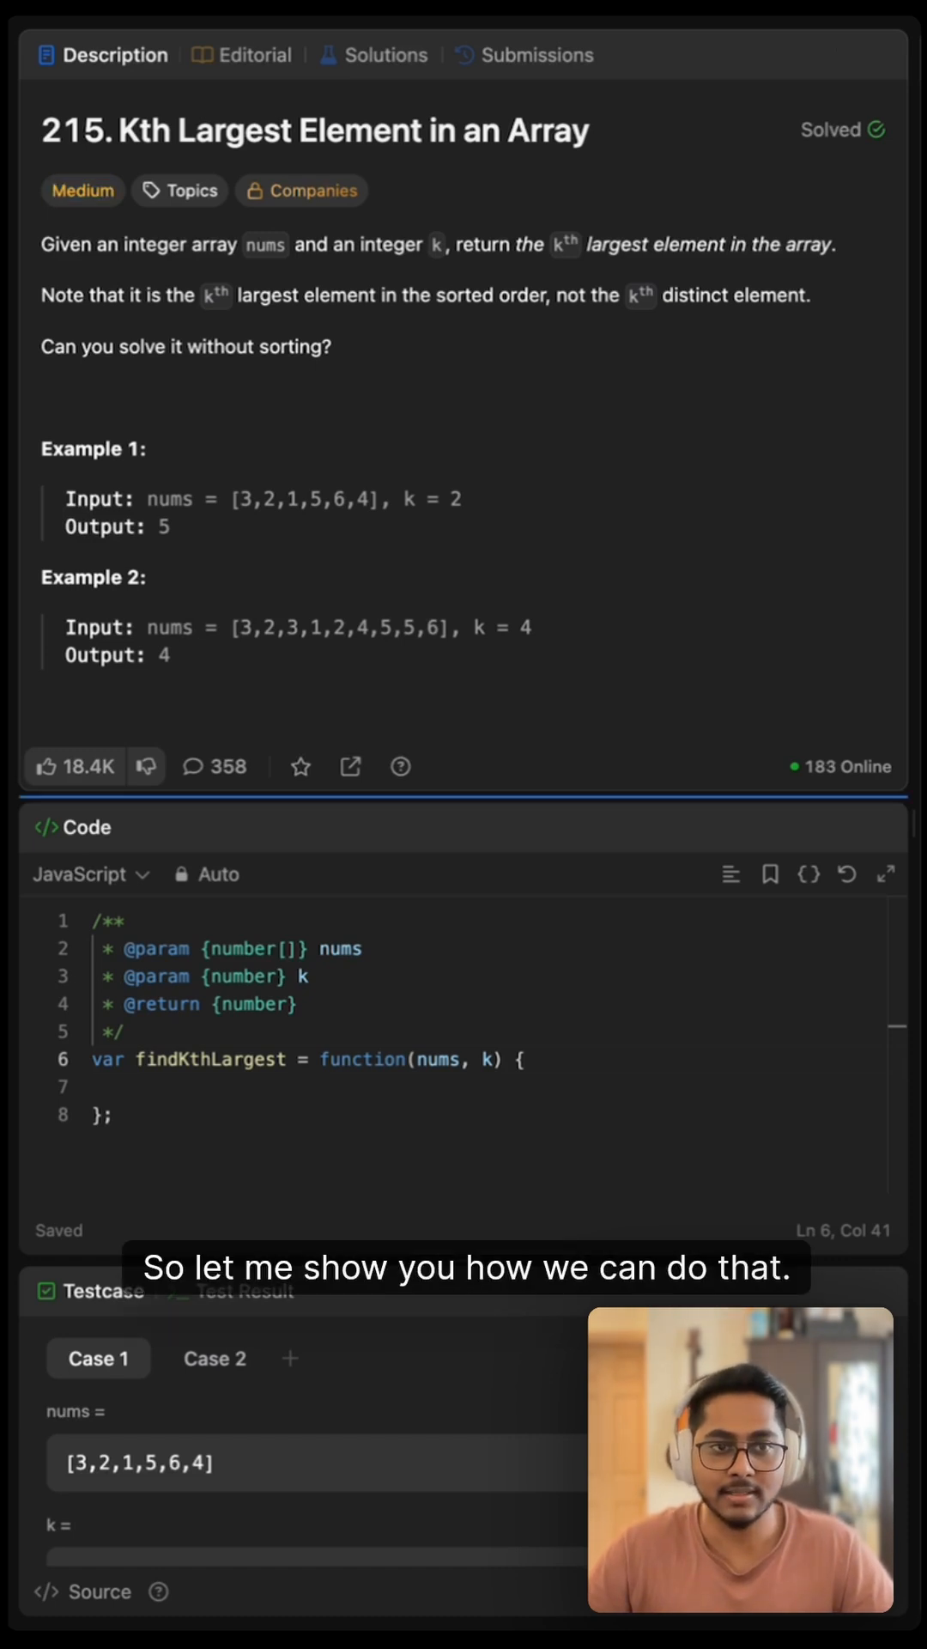
text(const minHeap = new MinPriorityQueue();)
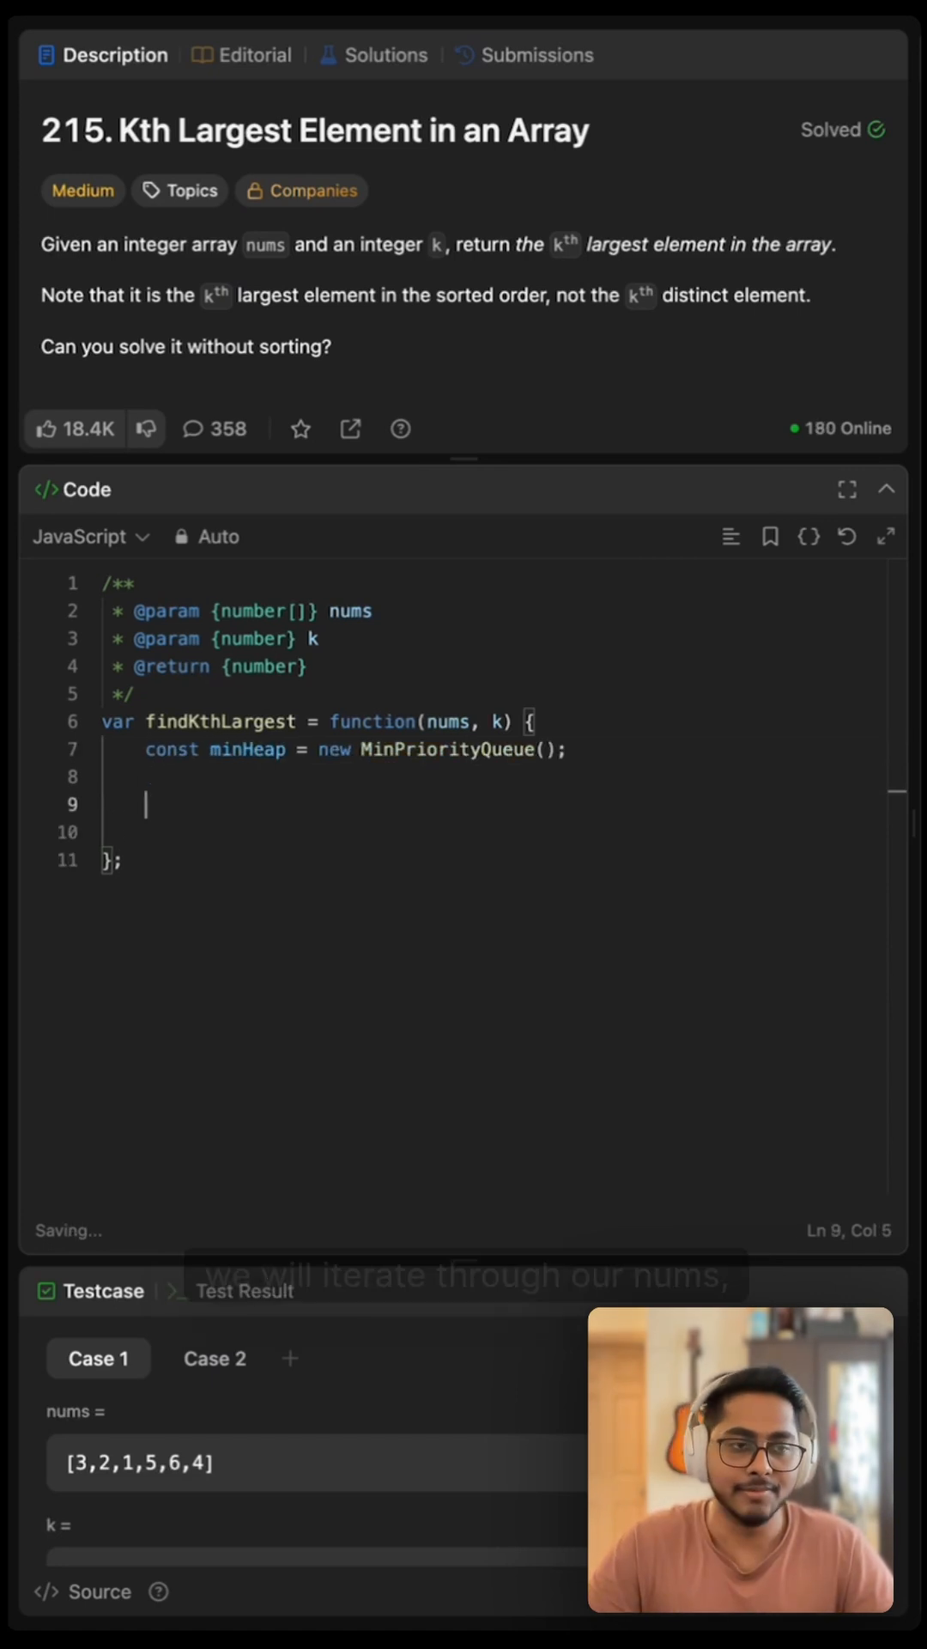
text(for(const num of ))
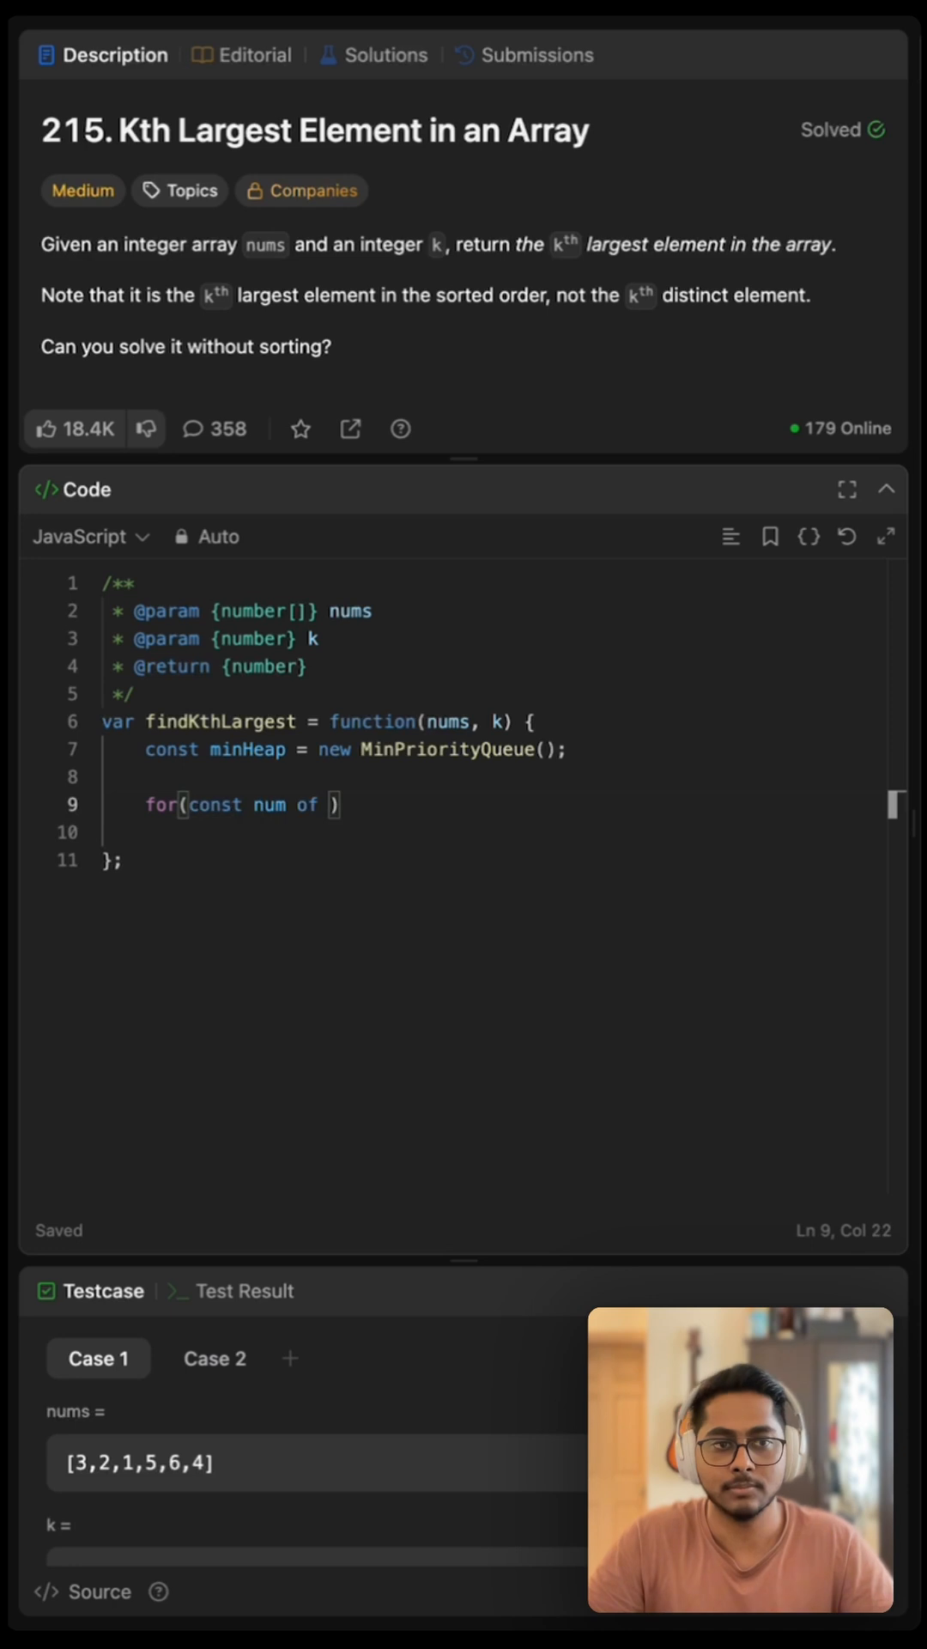
text(nums) {)
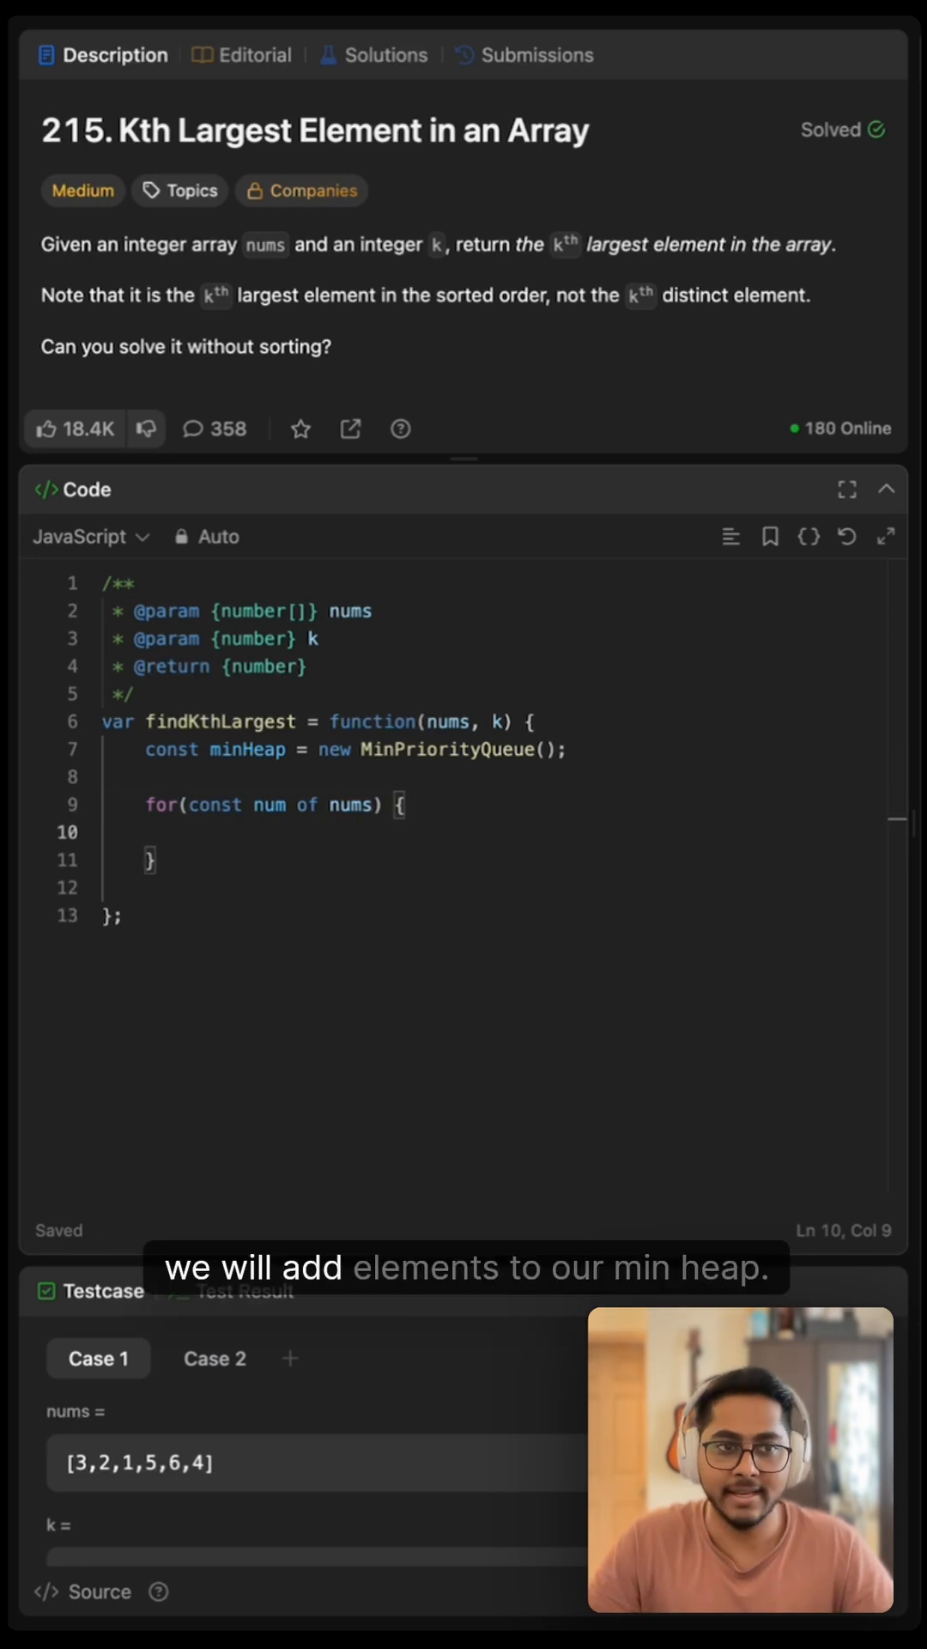
text(minHeap.enqueue(num);)
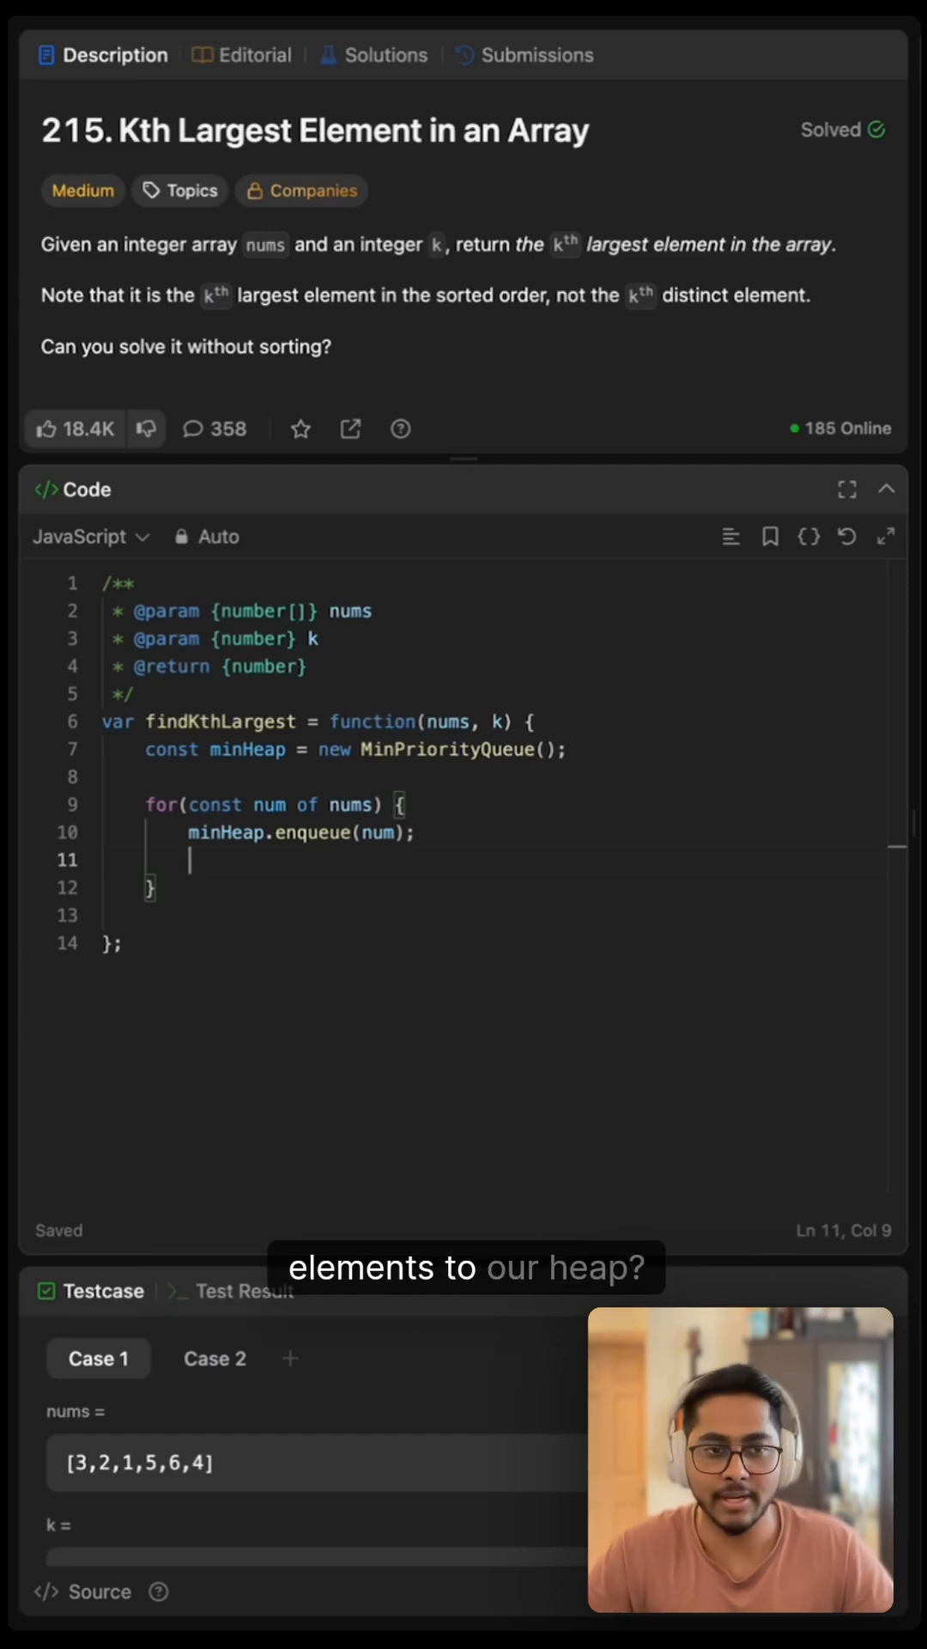
text(if(minHeap.size()))
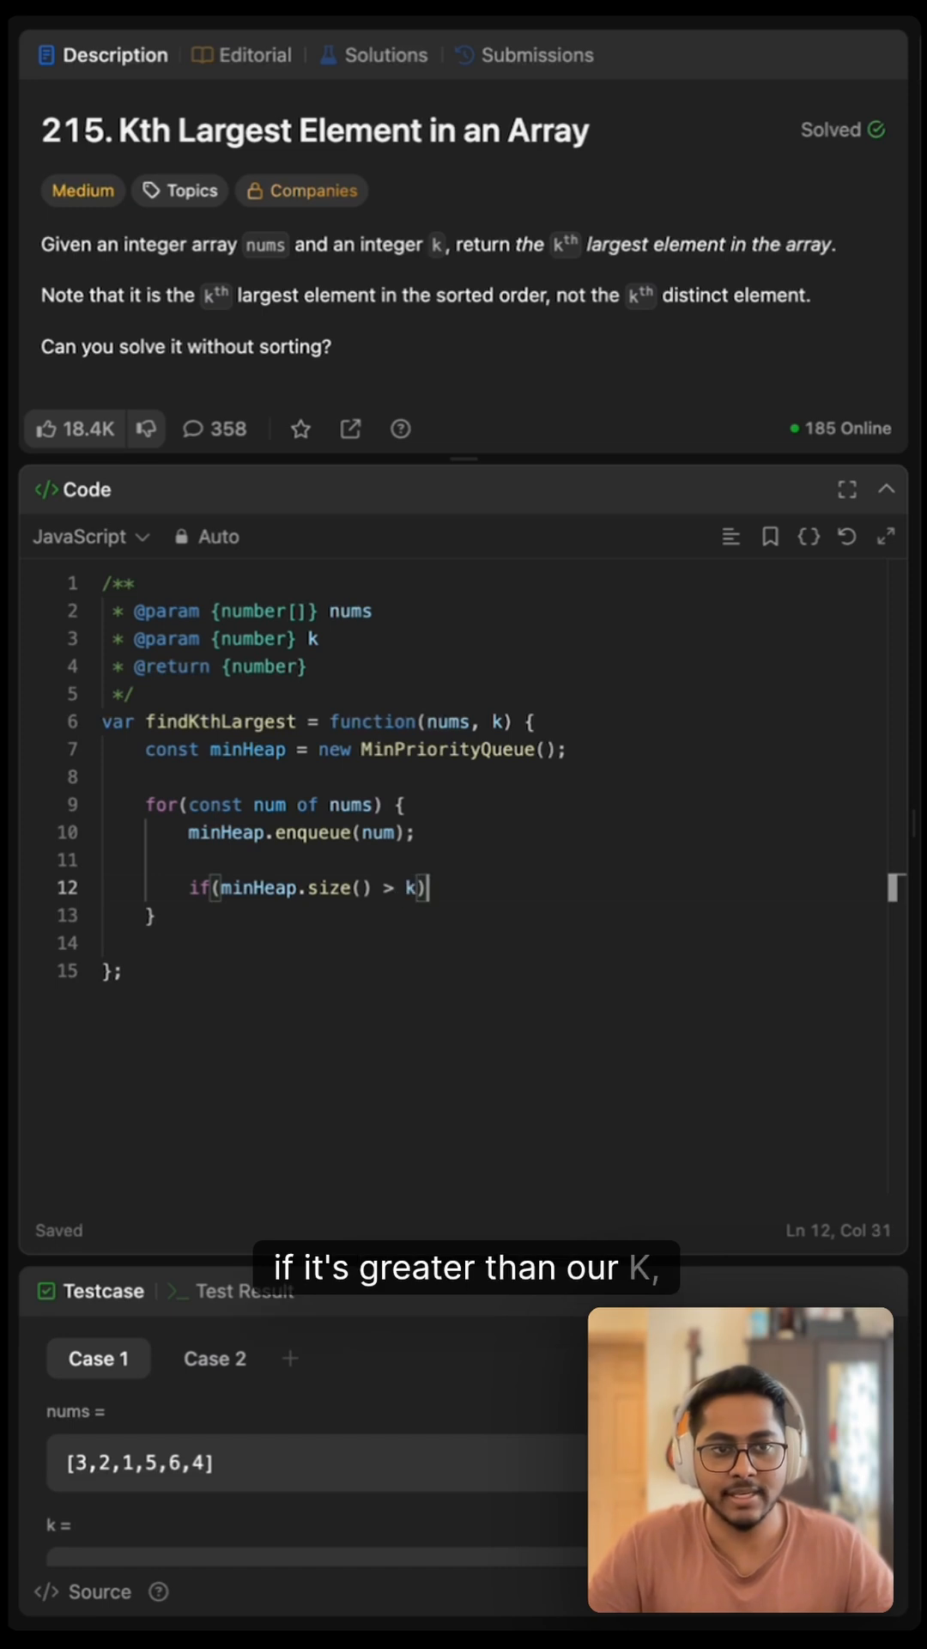
Step: Call minHeap.pop() inside the if block and return minHeap.front() after the loop
text({)
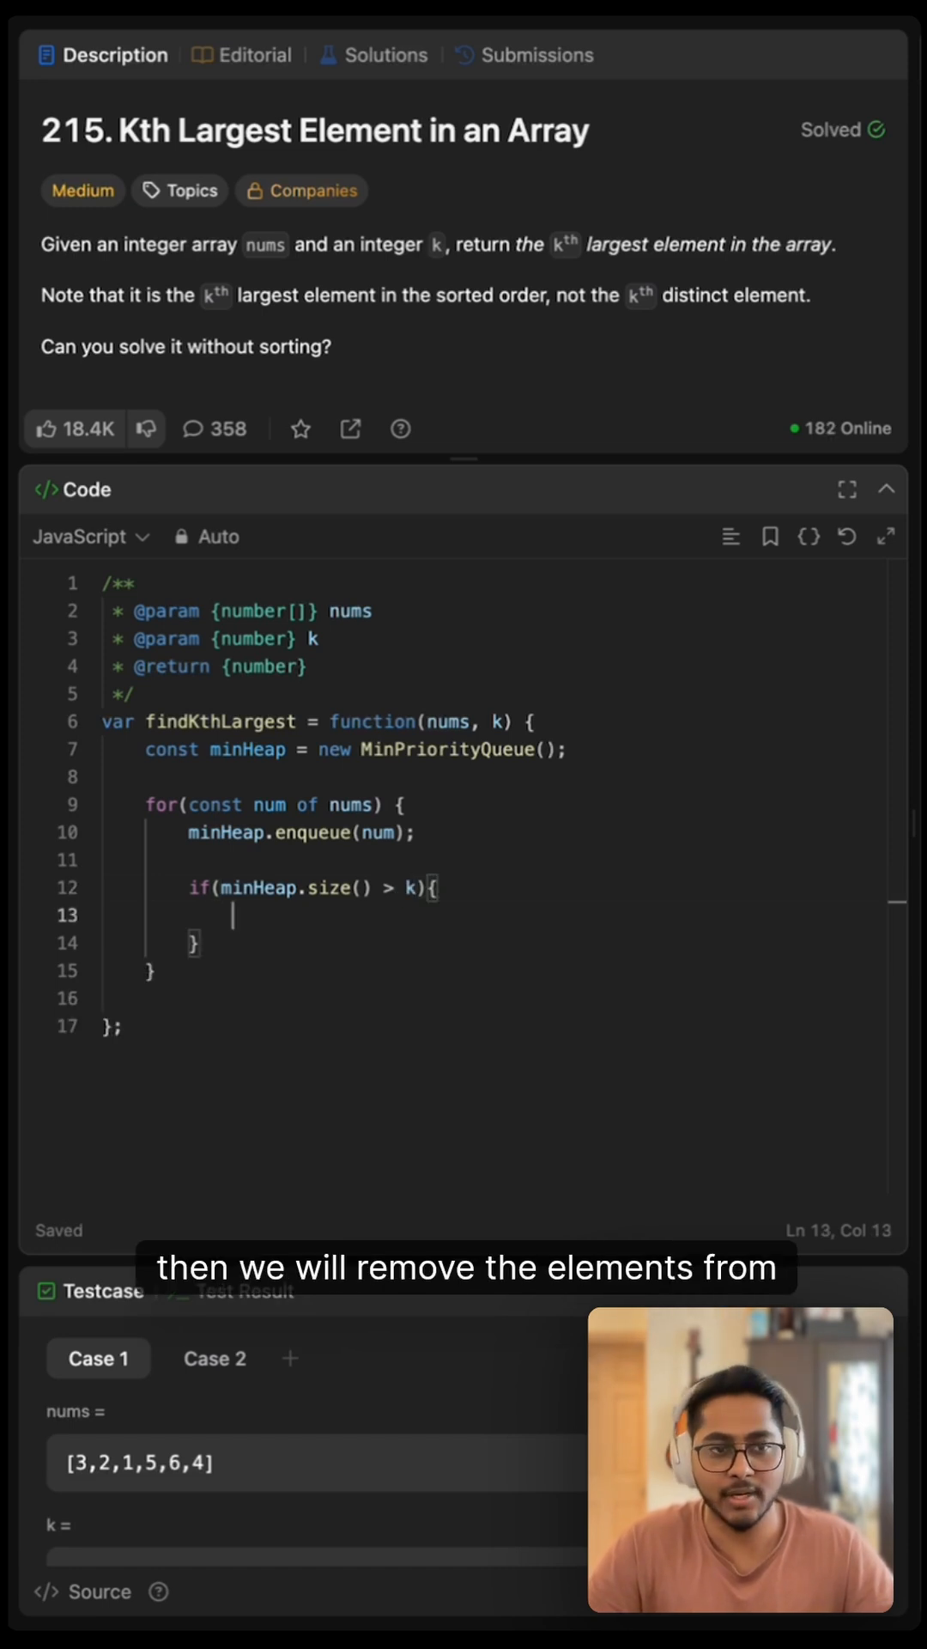
text(minHeap.pop();)
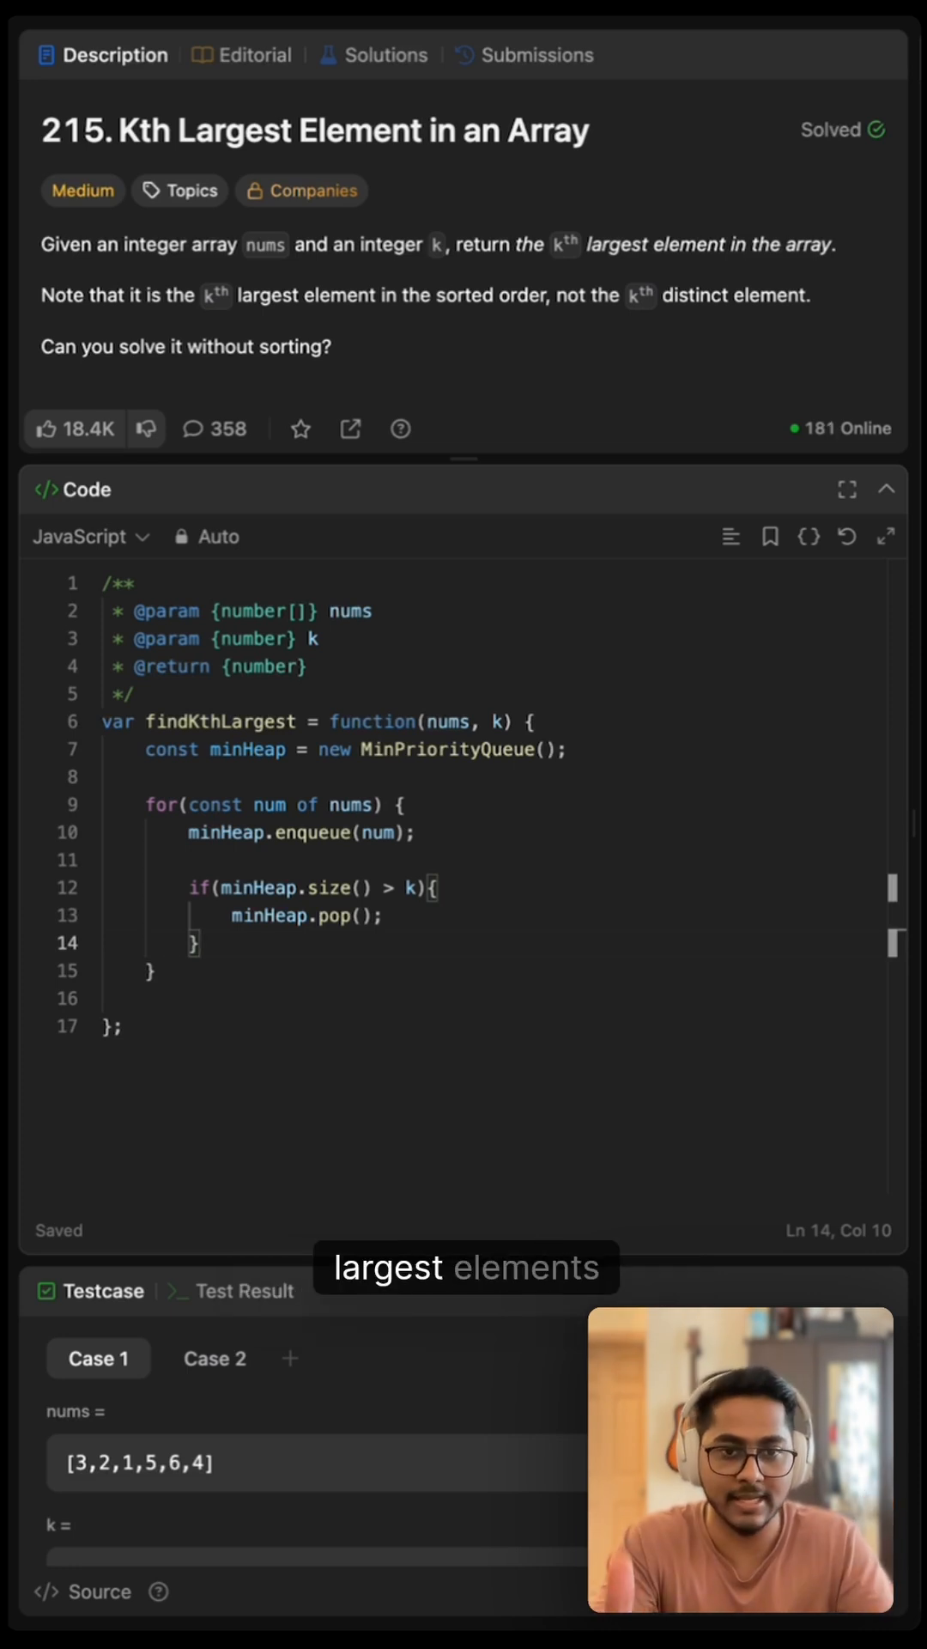
text(return)
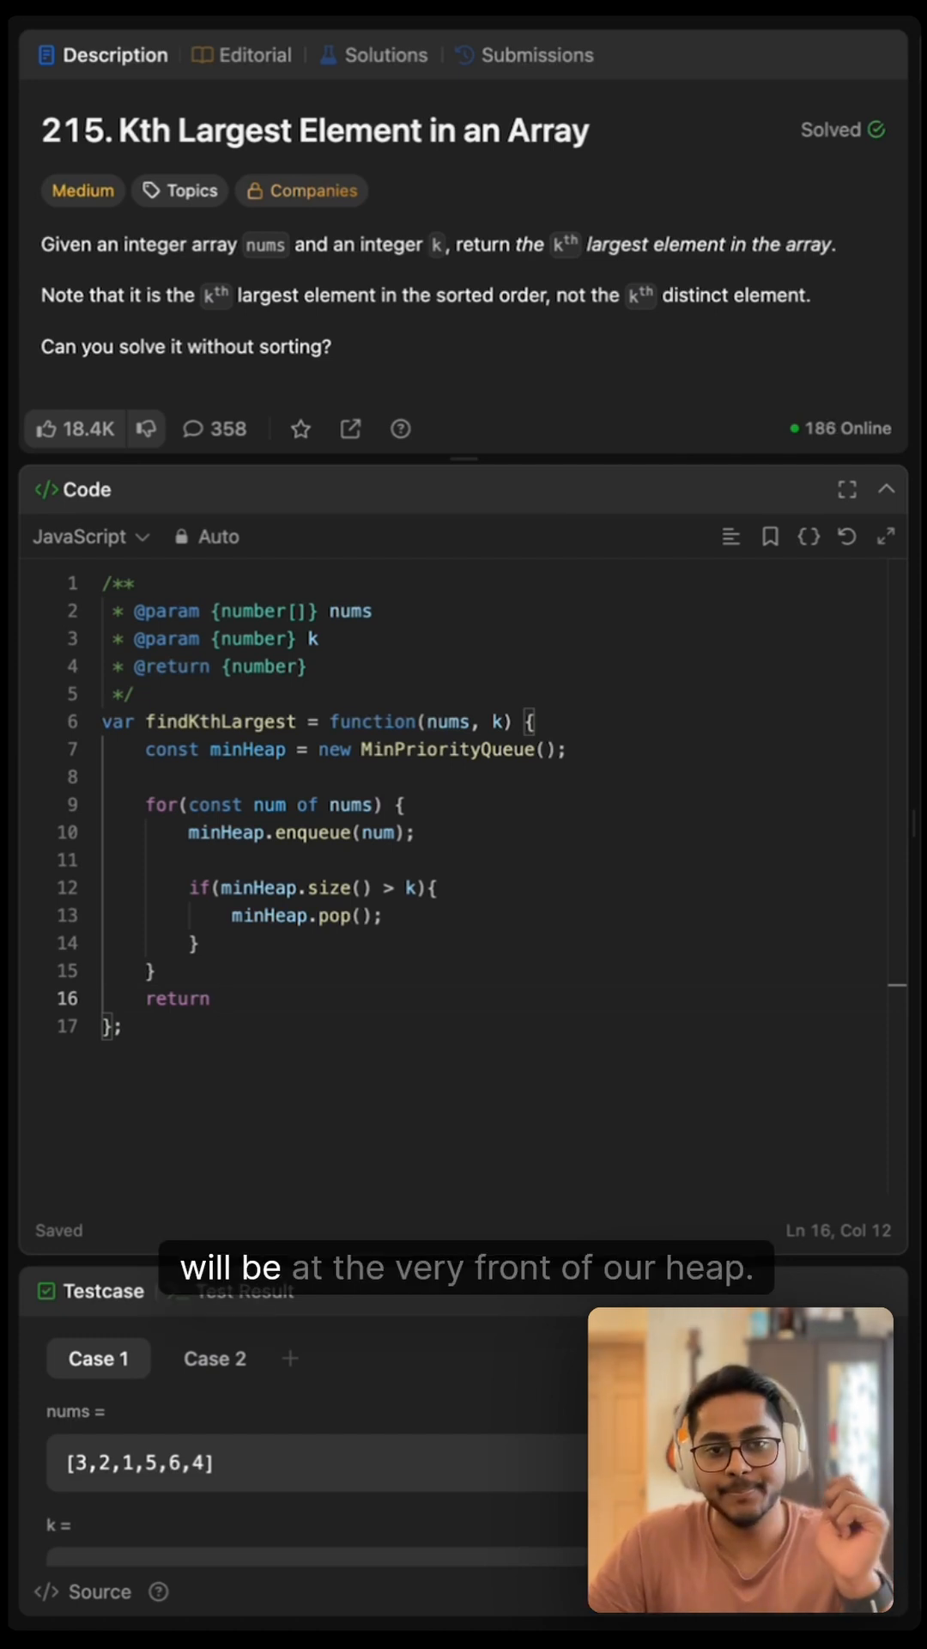
text(minHeap.front(); //)
click(470, 832)
text( // log k)
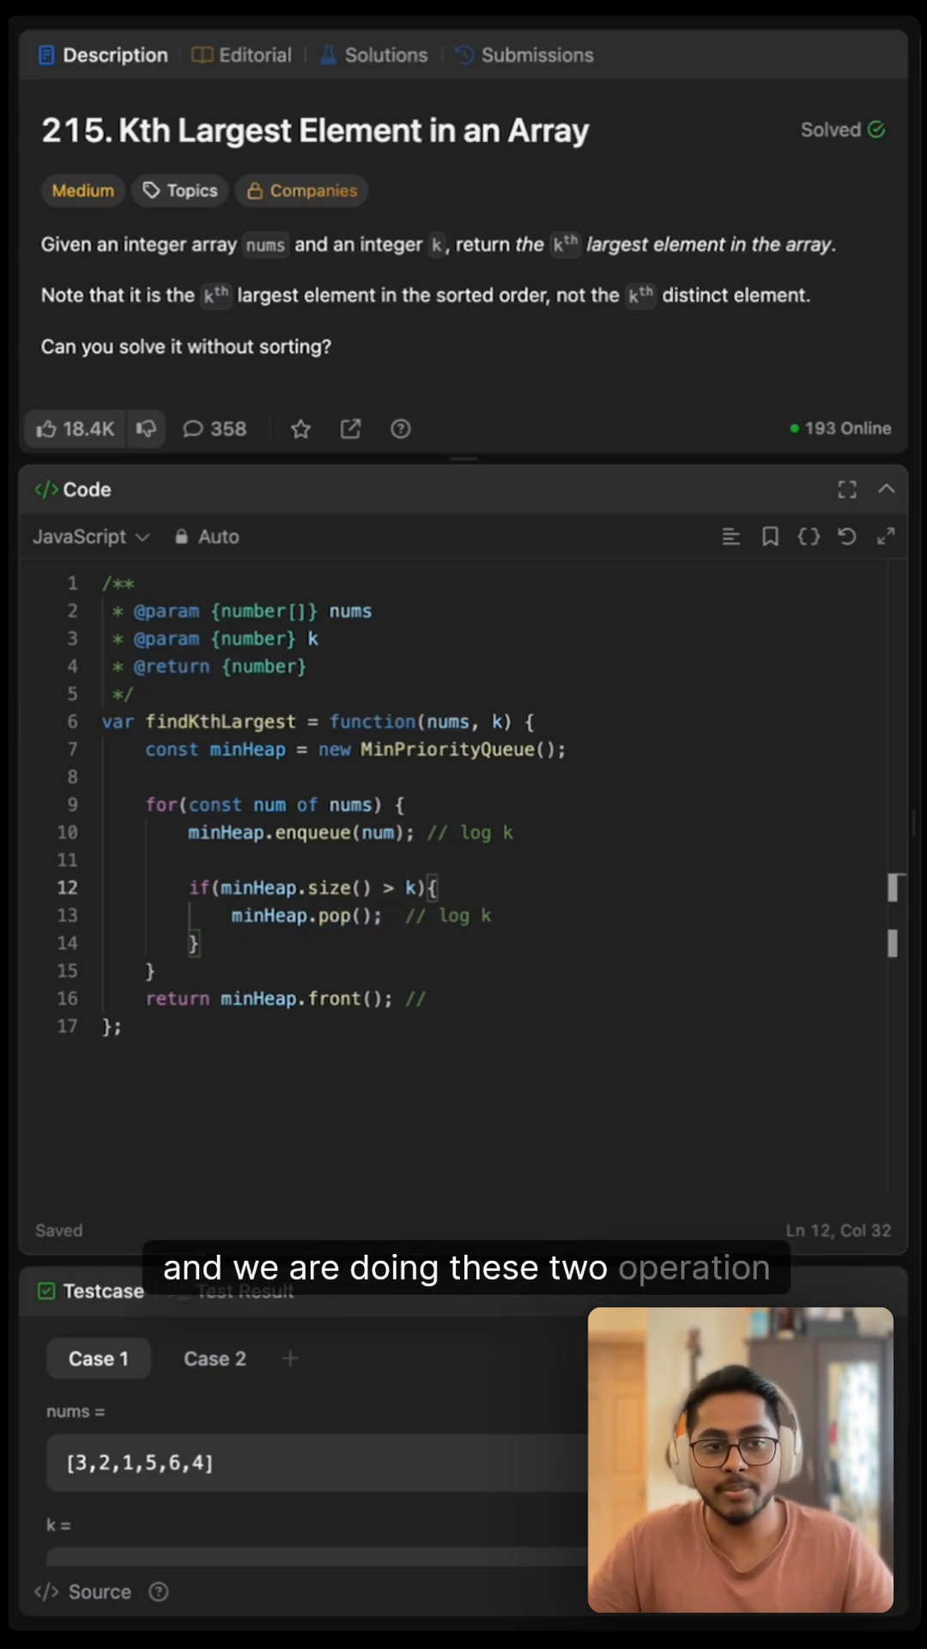
Step: Begin typing the 'n log k' complexity comment after the return line
text(n lo)
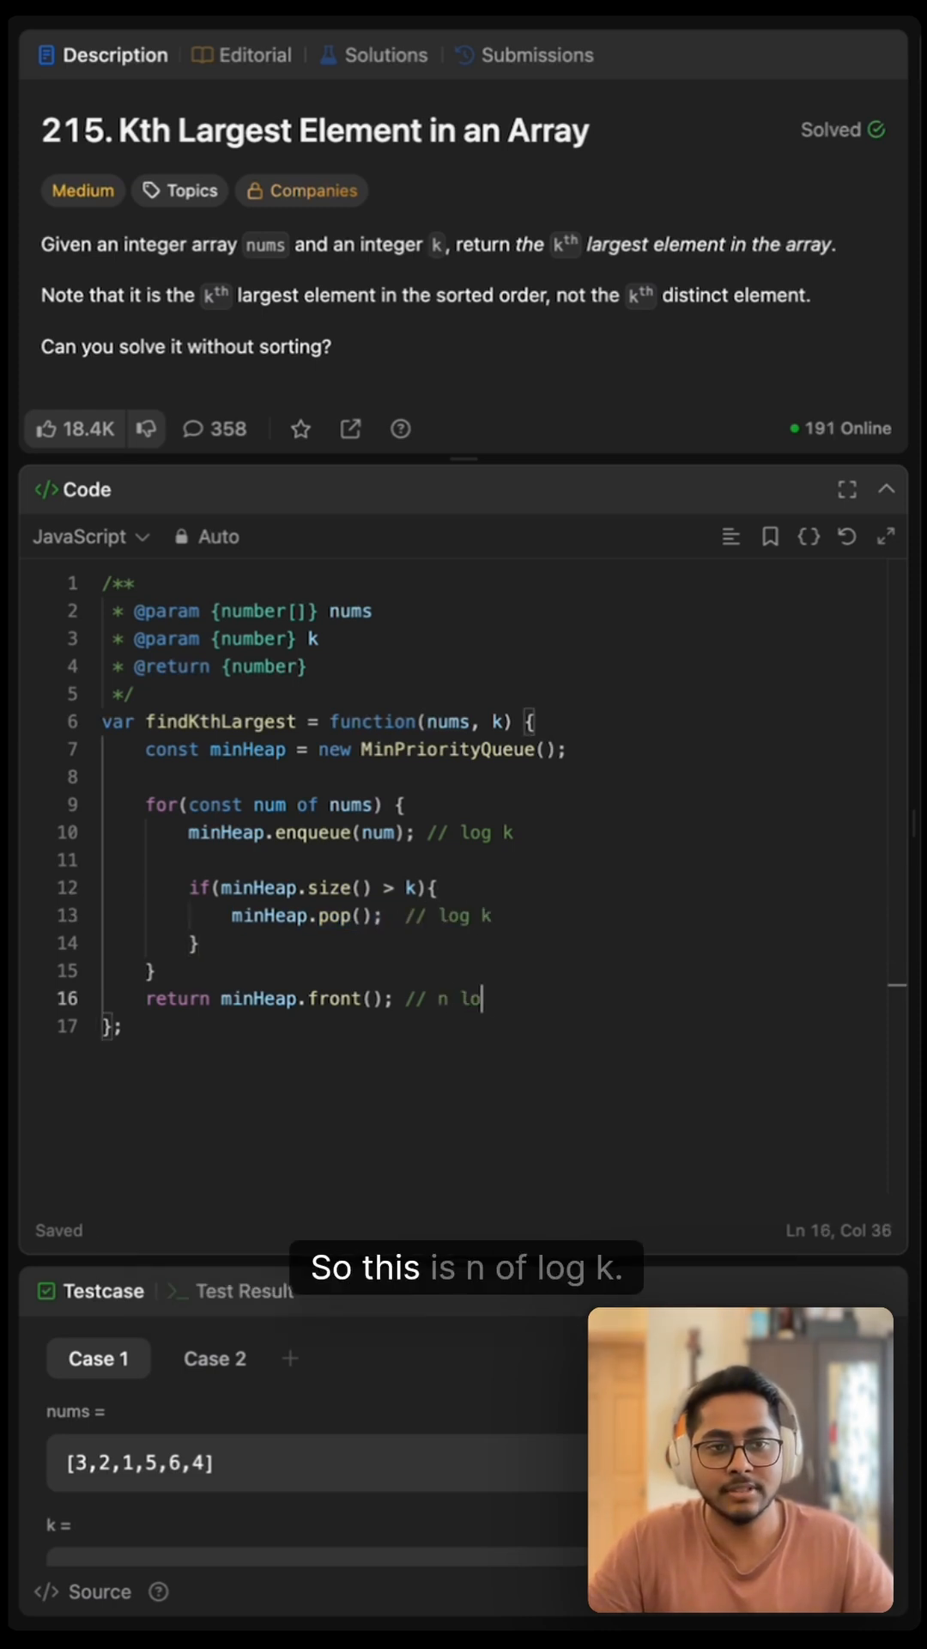